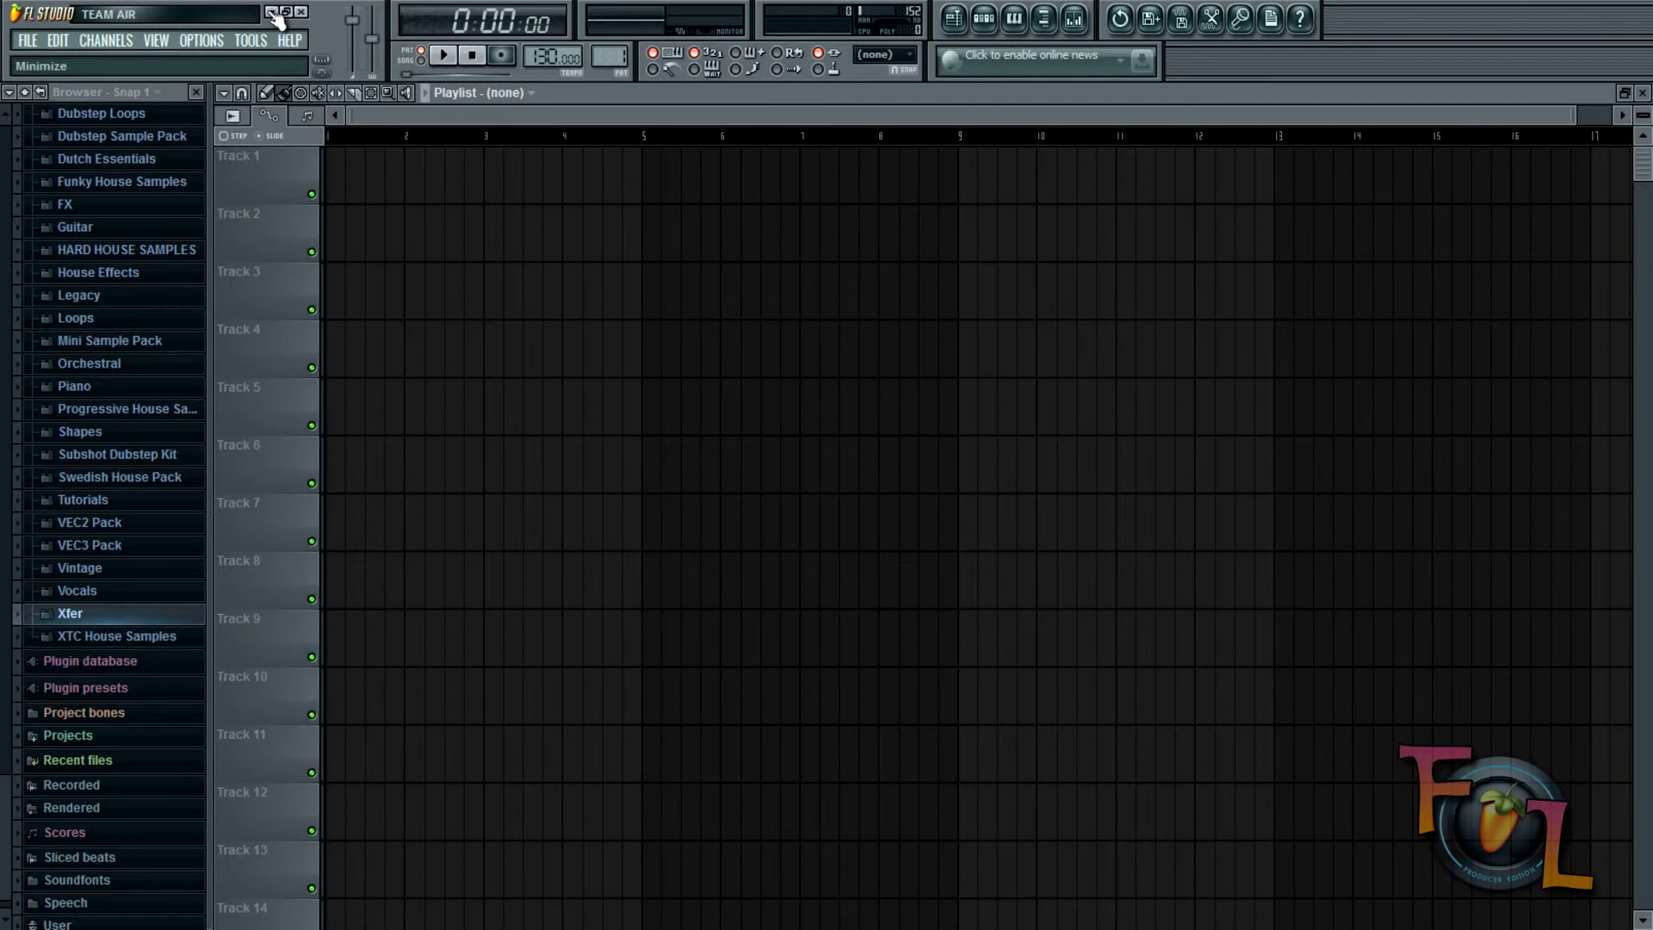
# Step: In Options > MIDI settings, enable the USB2.0-MIDI input with Controller type (generic controller)
pyautogui.click(272, 11)
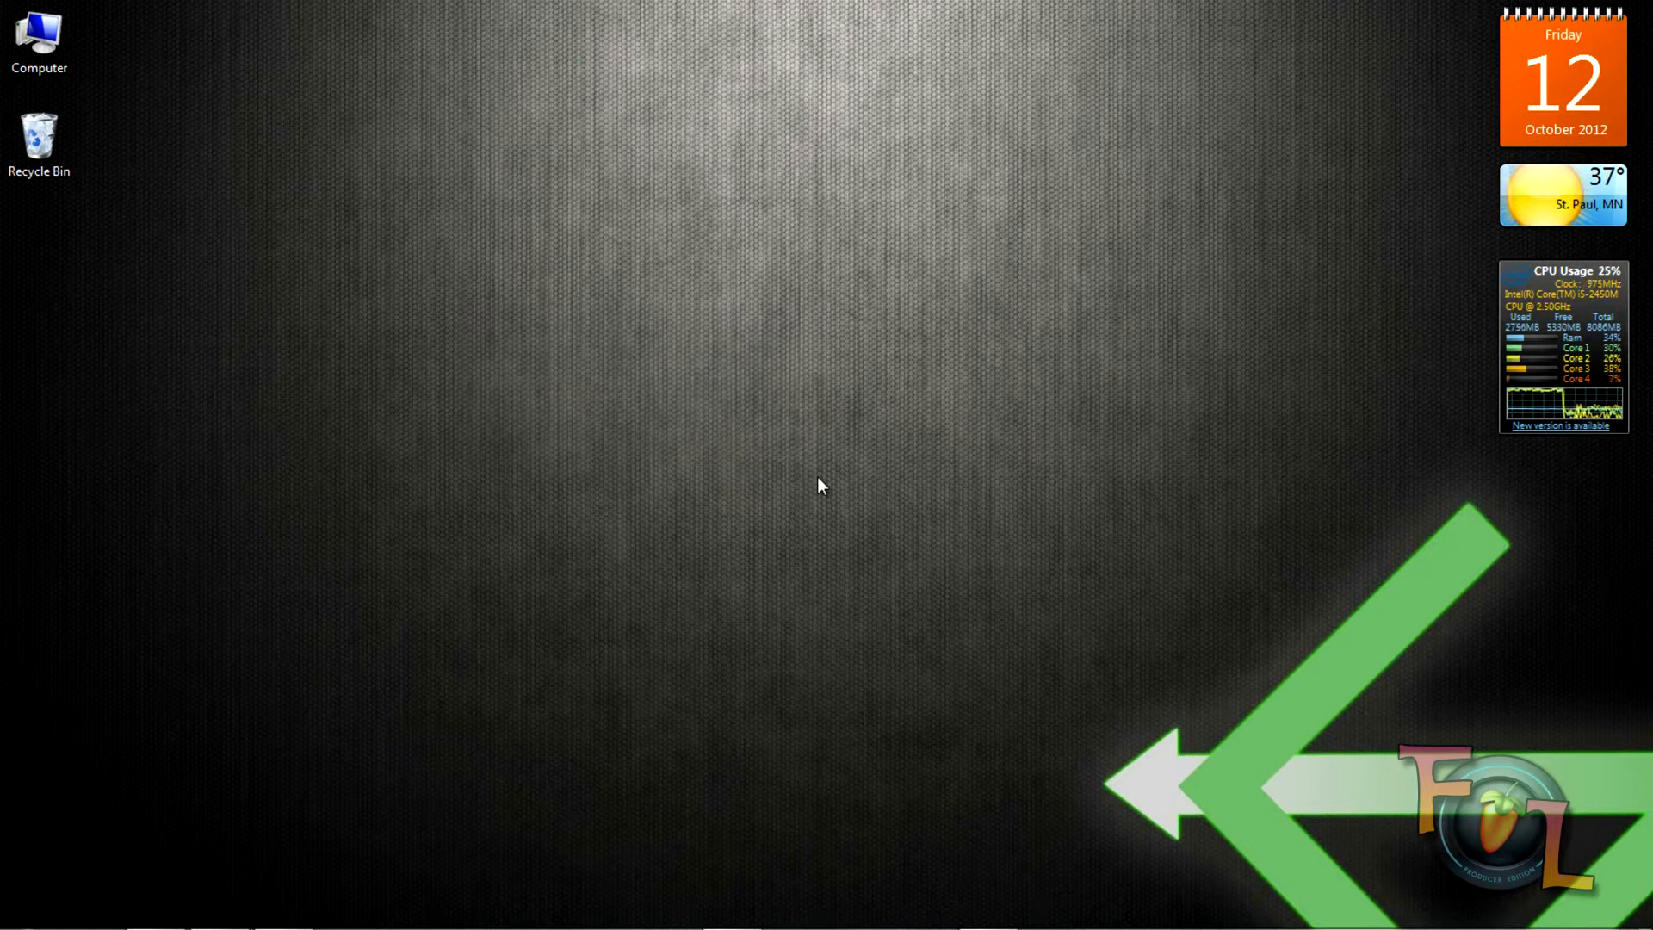
pyautogui.moveTo(747, 652)
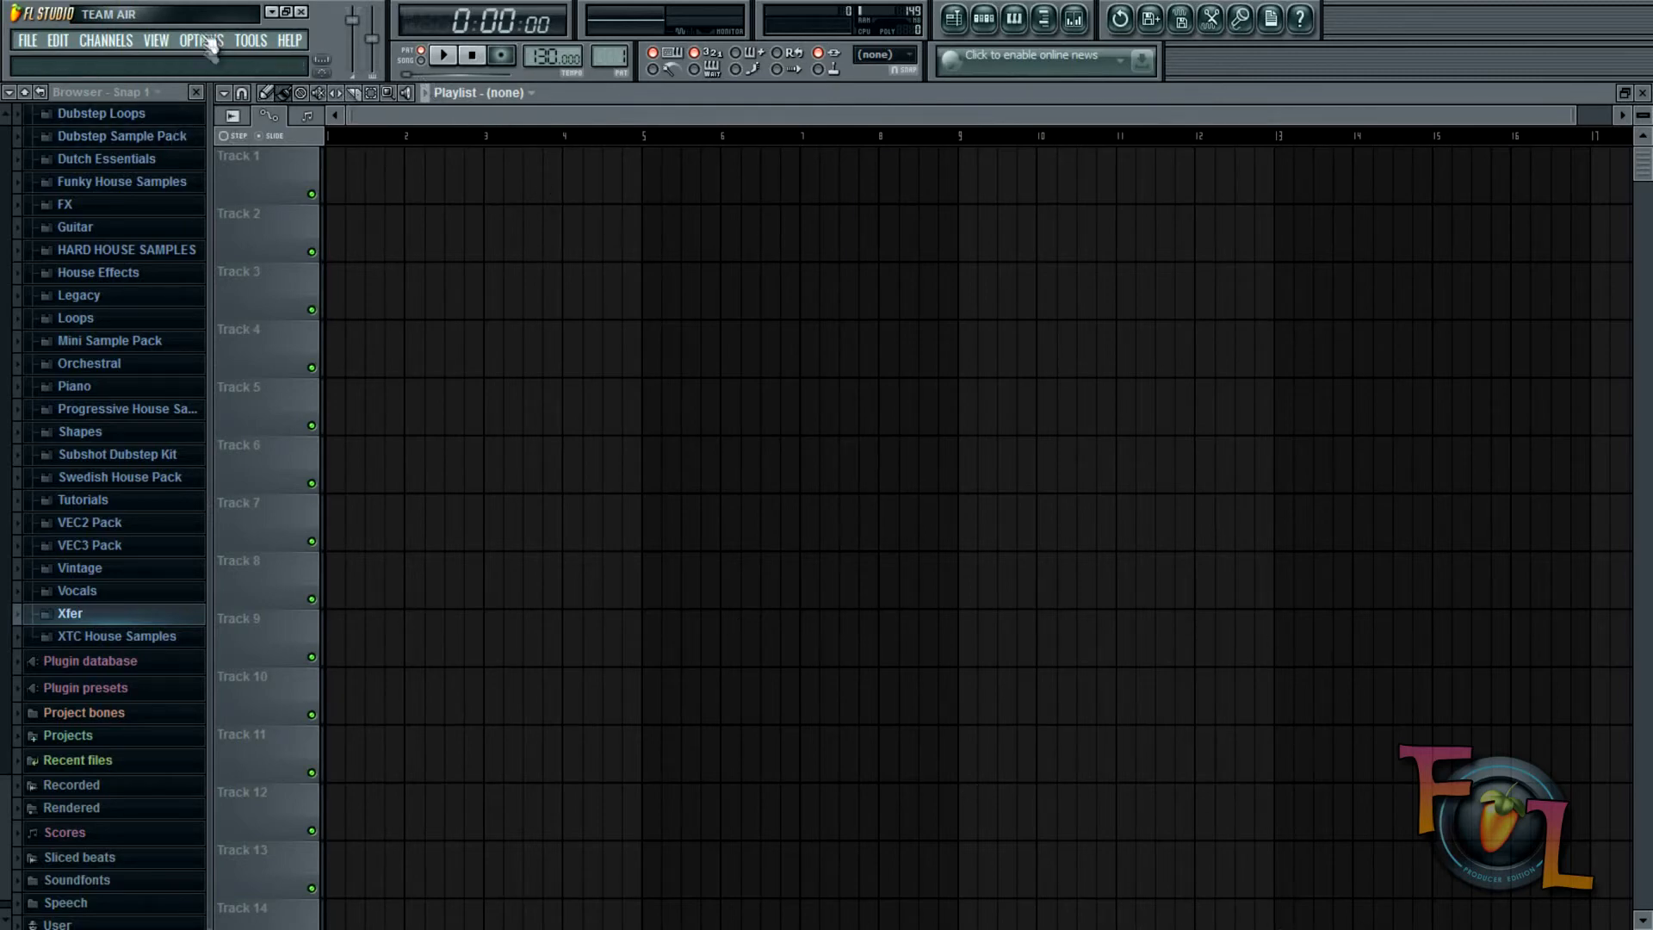
pyautogui.click(201, 39)
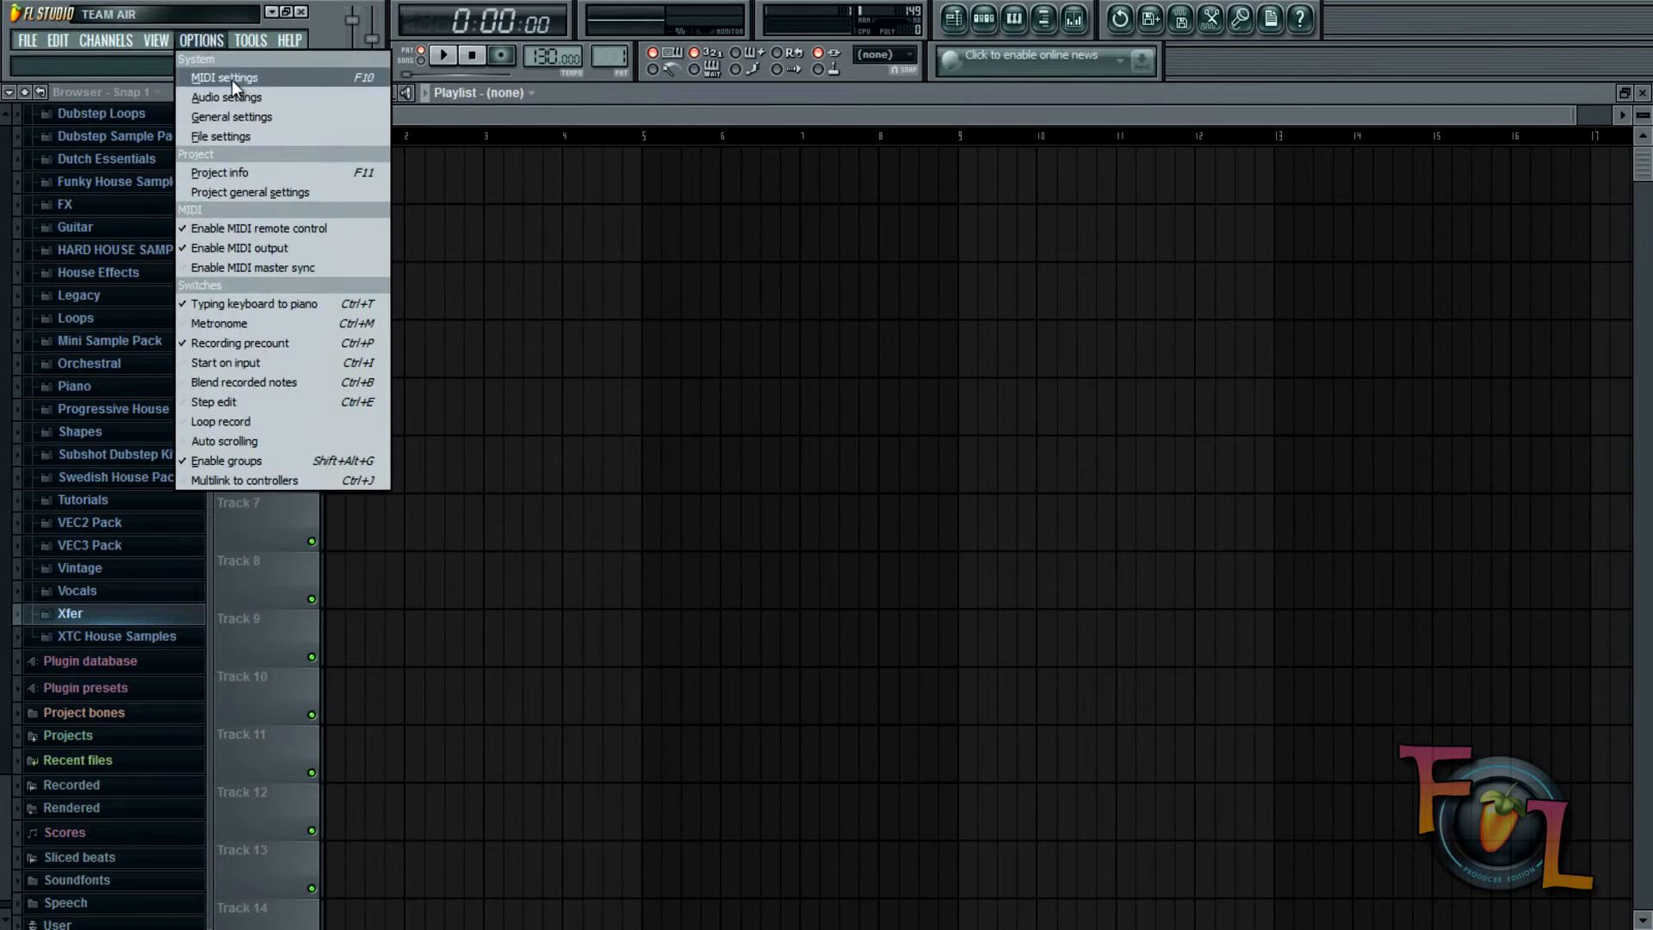
pyautogui.click(222, 76)
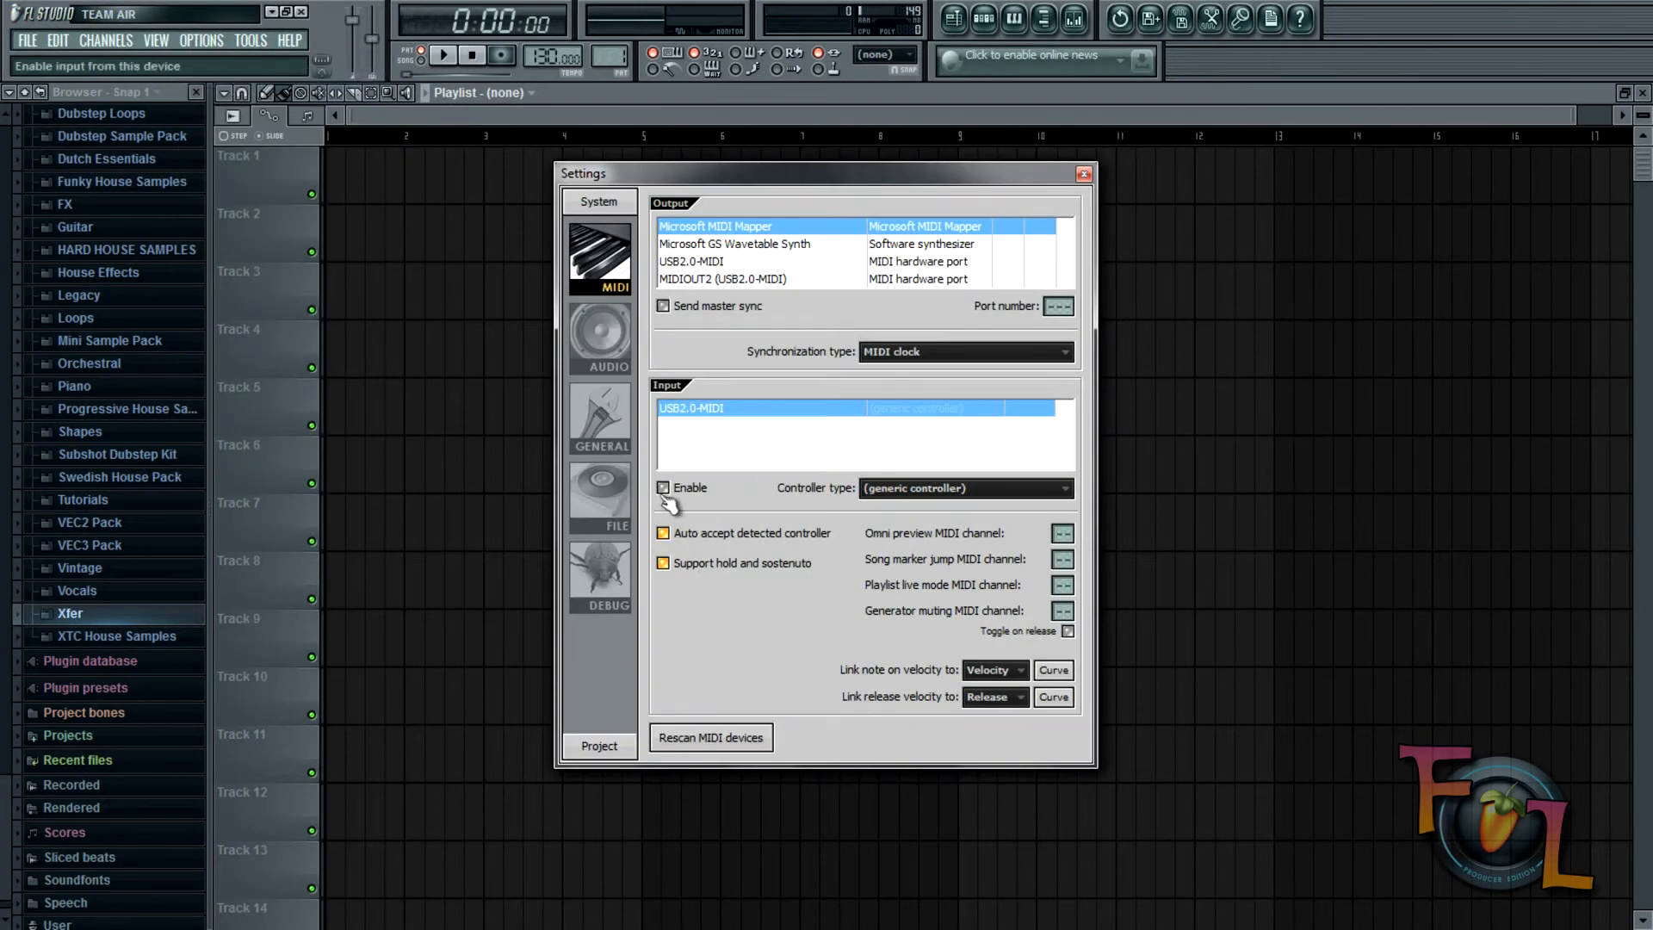
pyautogui.click(662, 487)
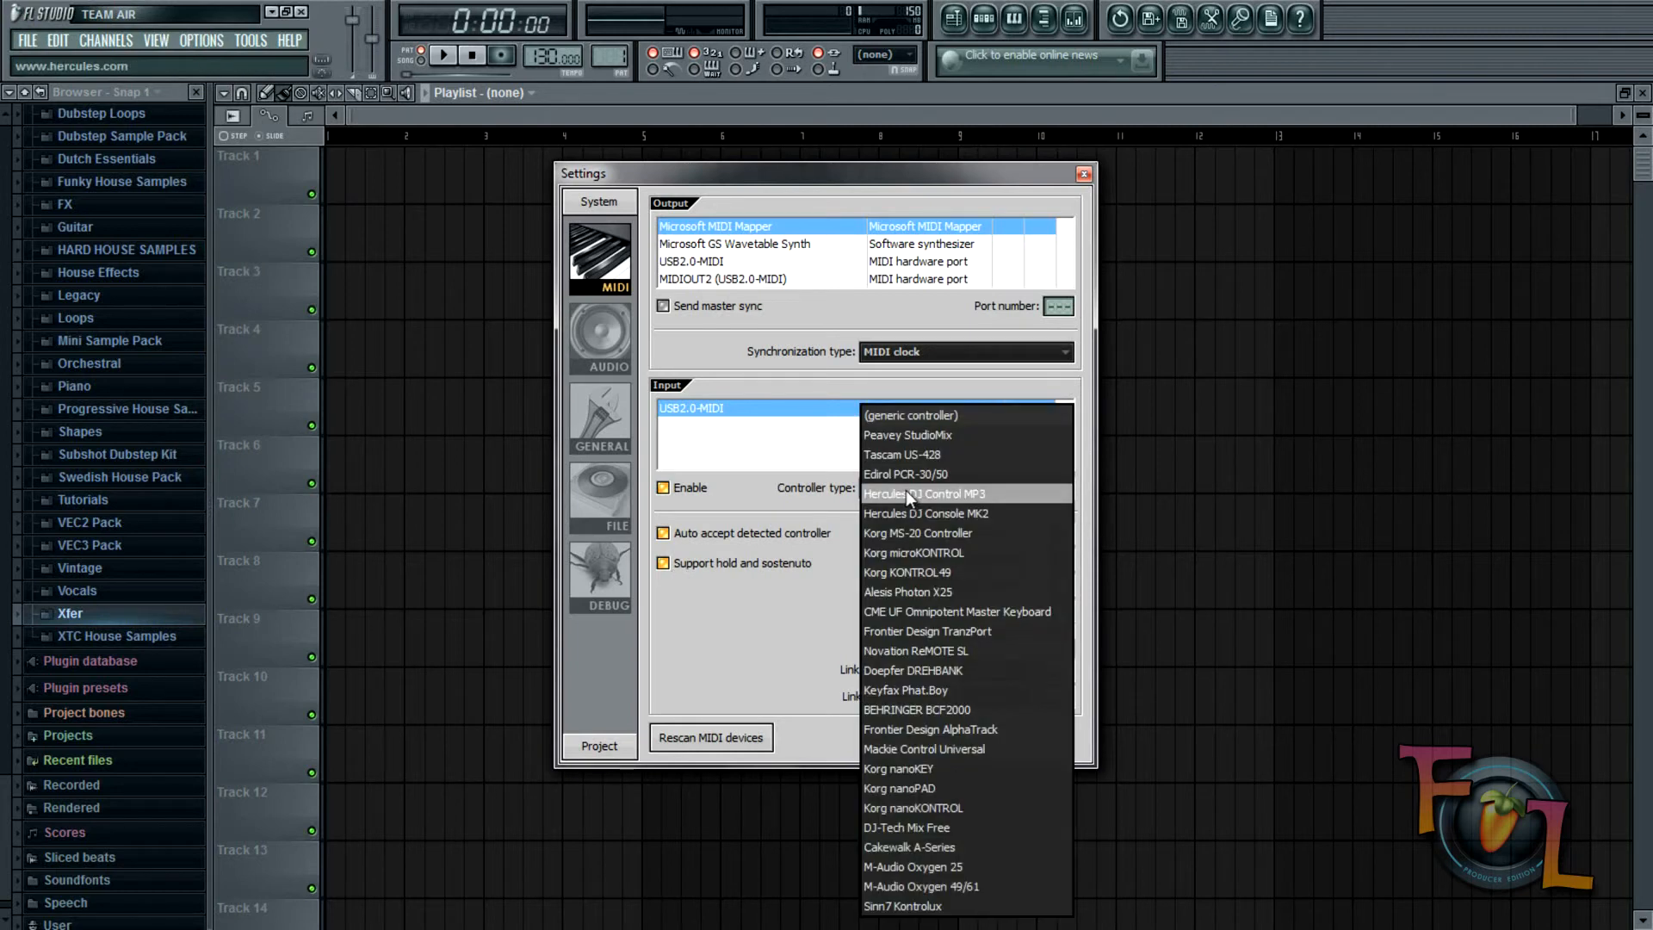
pyautogui.moveTo(905, 474)
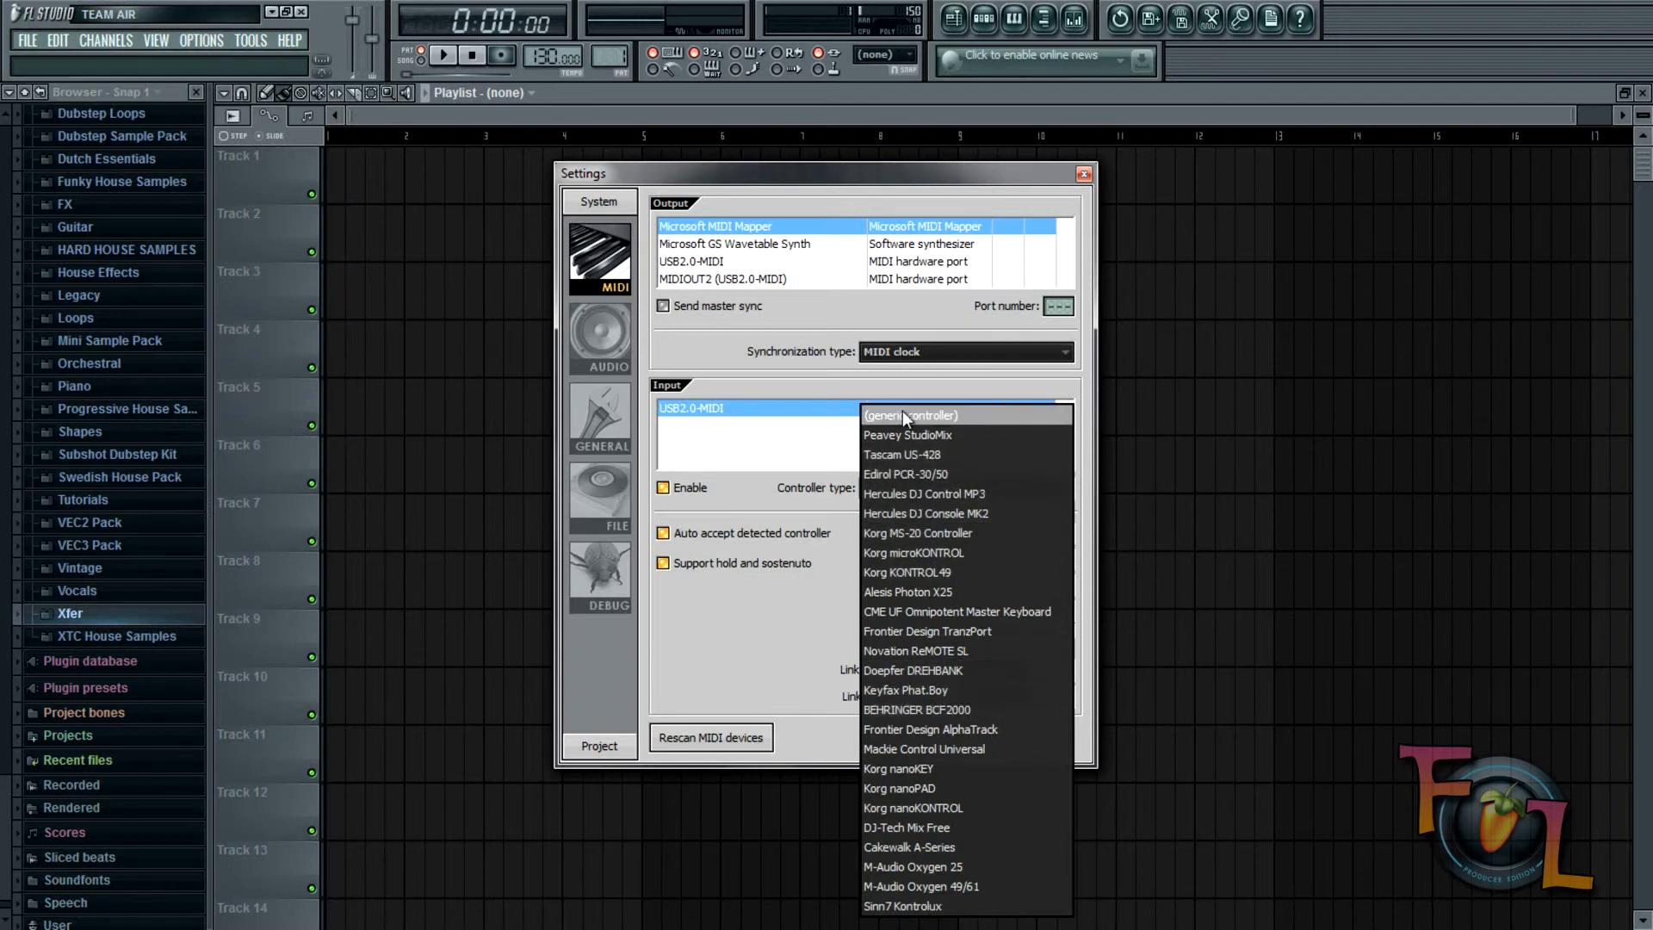
pyautogui.click(909, 414)
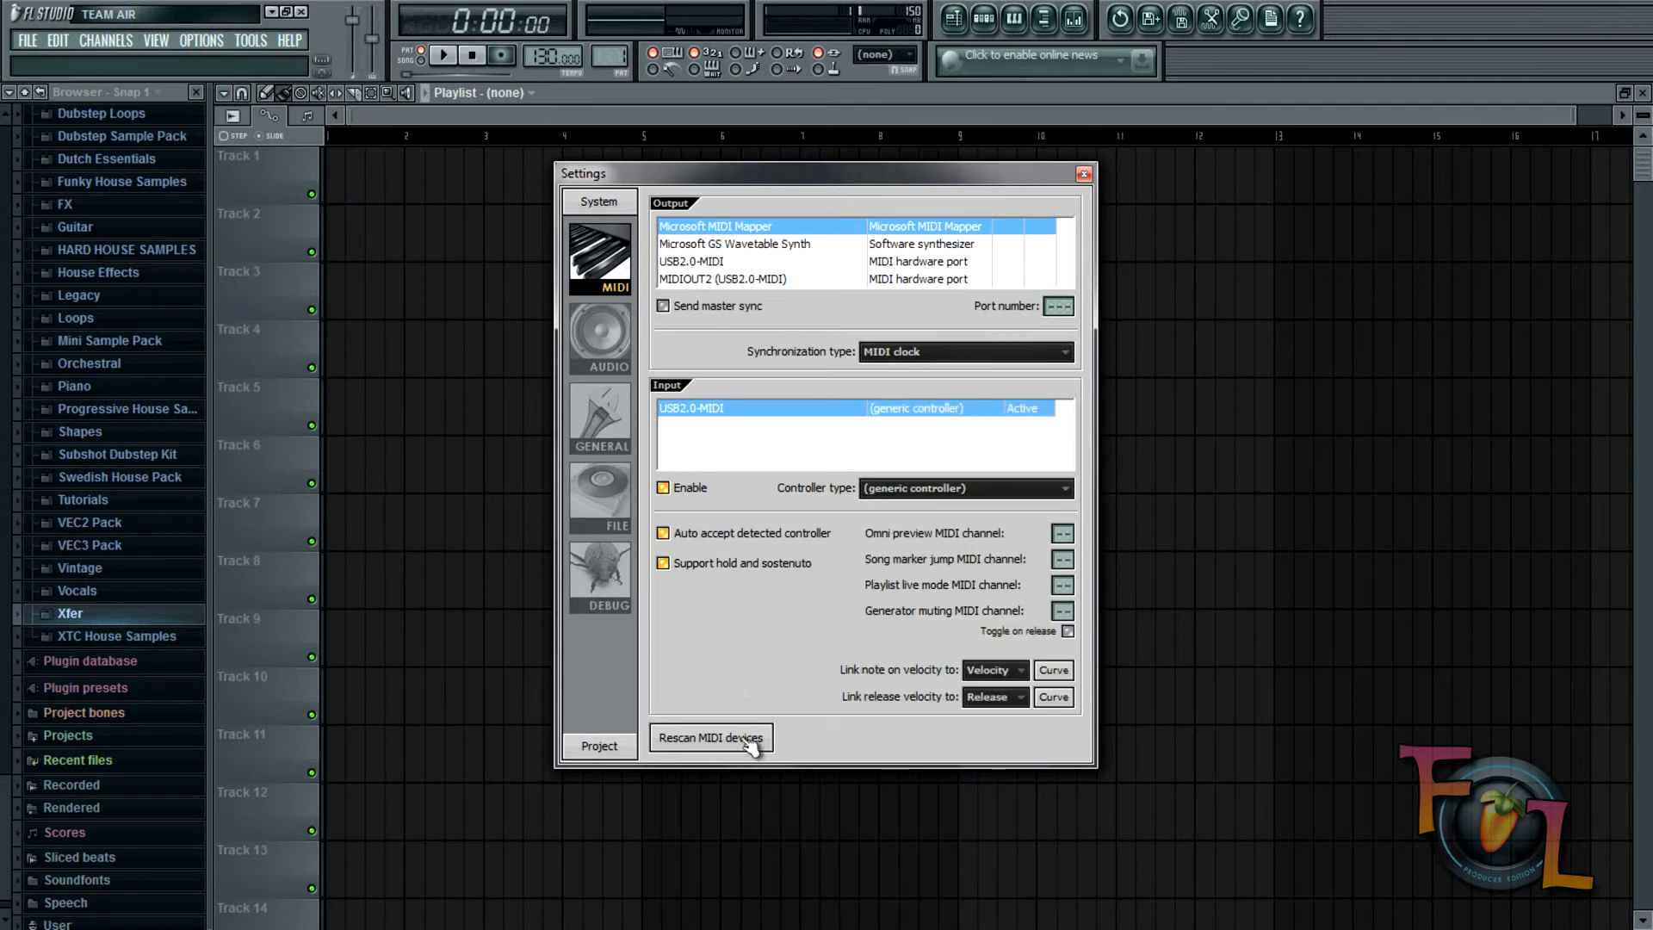
pyautogui.moveTo(748, 640)
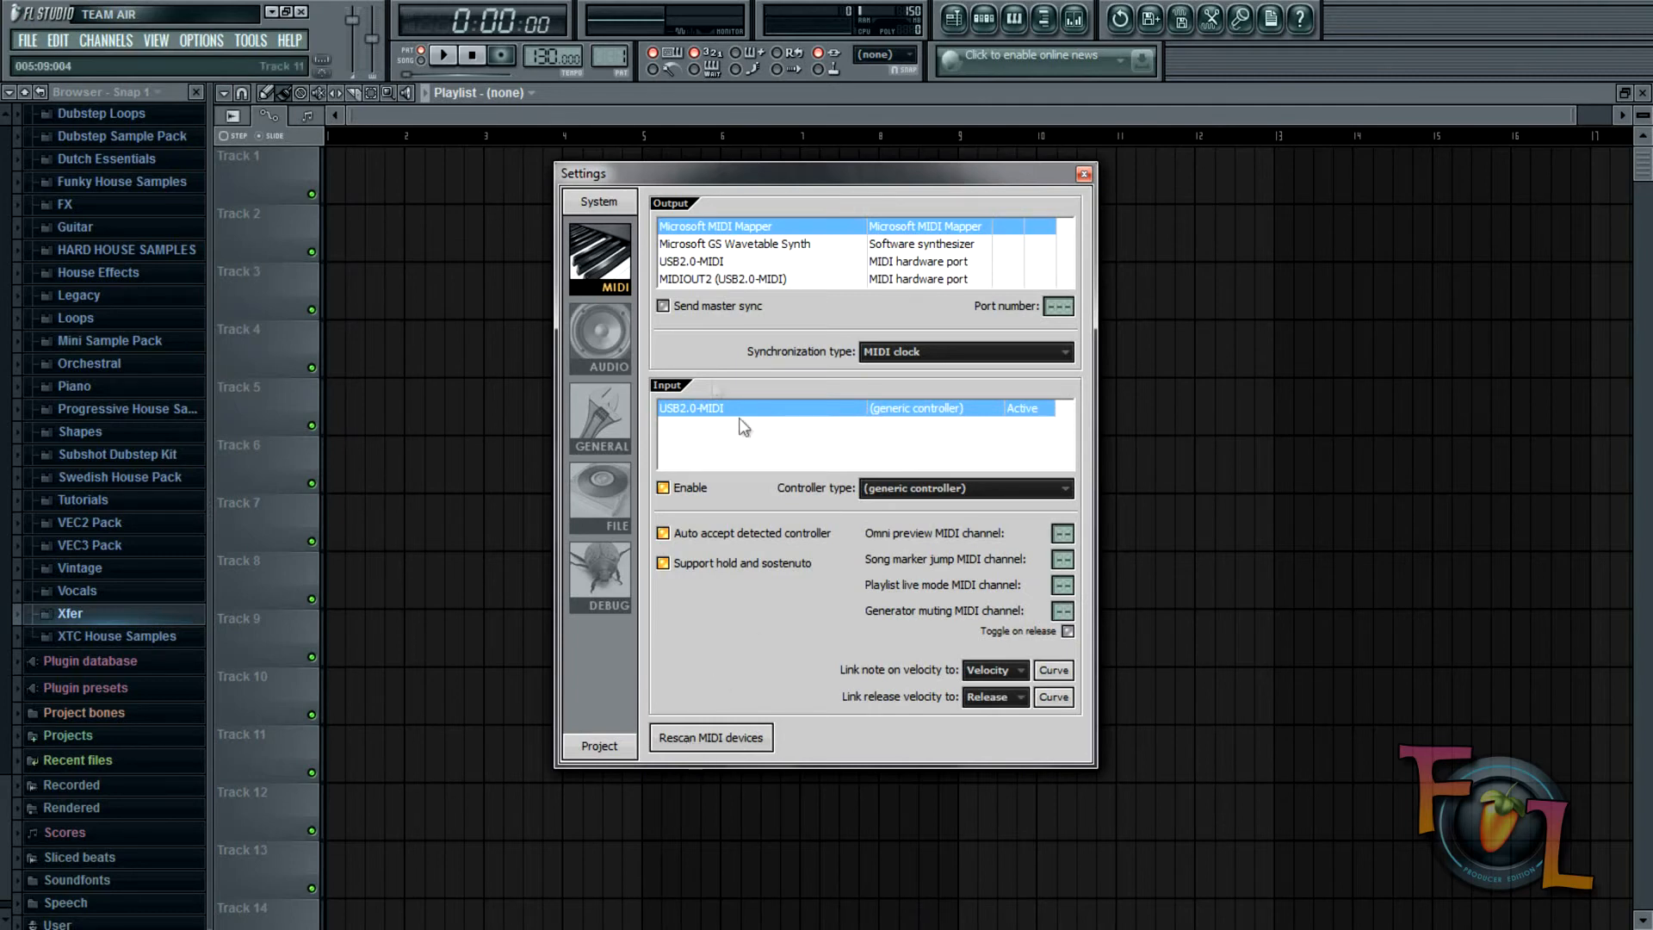
pyautogui.moveTo(928, 467)
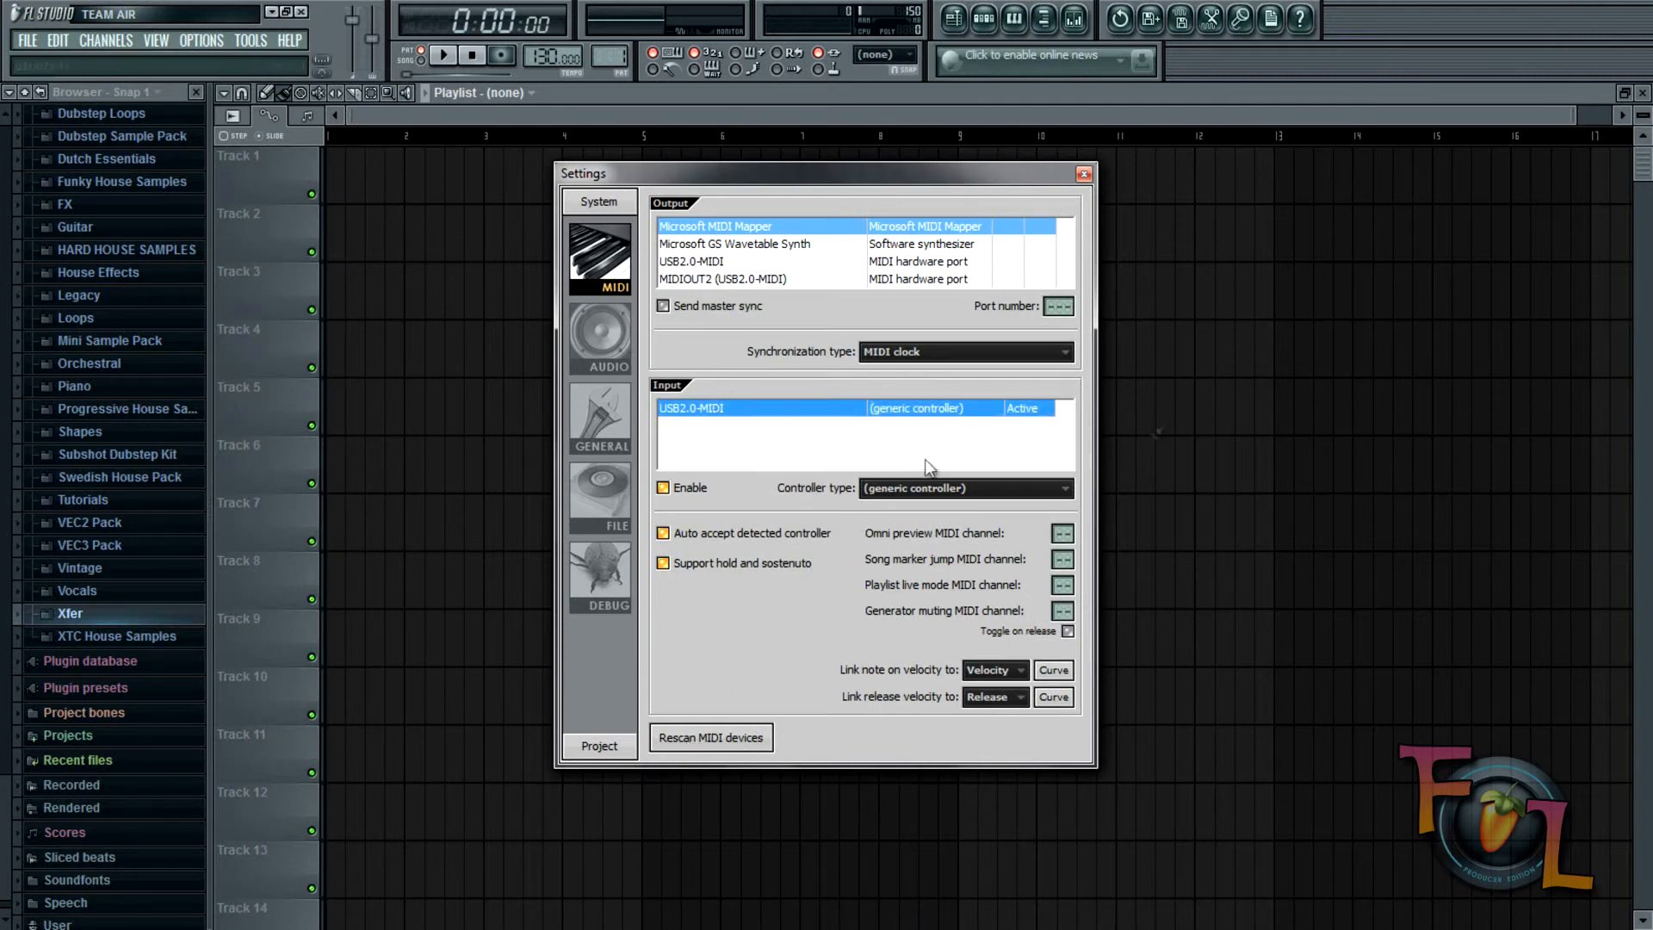
# Step: Close MIDI settings, move Pattern 1 over the playlist, and close the Massive window
pyautogui.click(1083, 173)
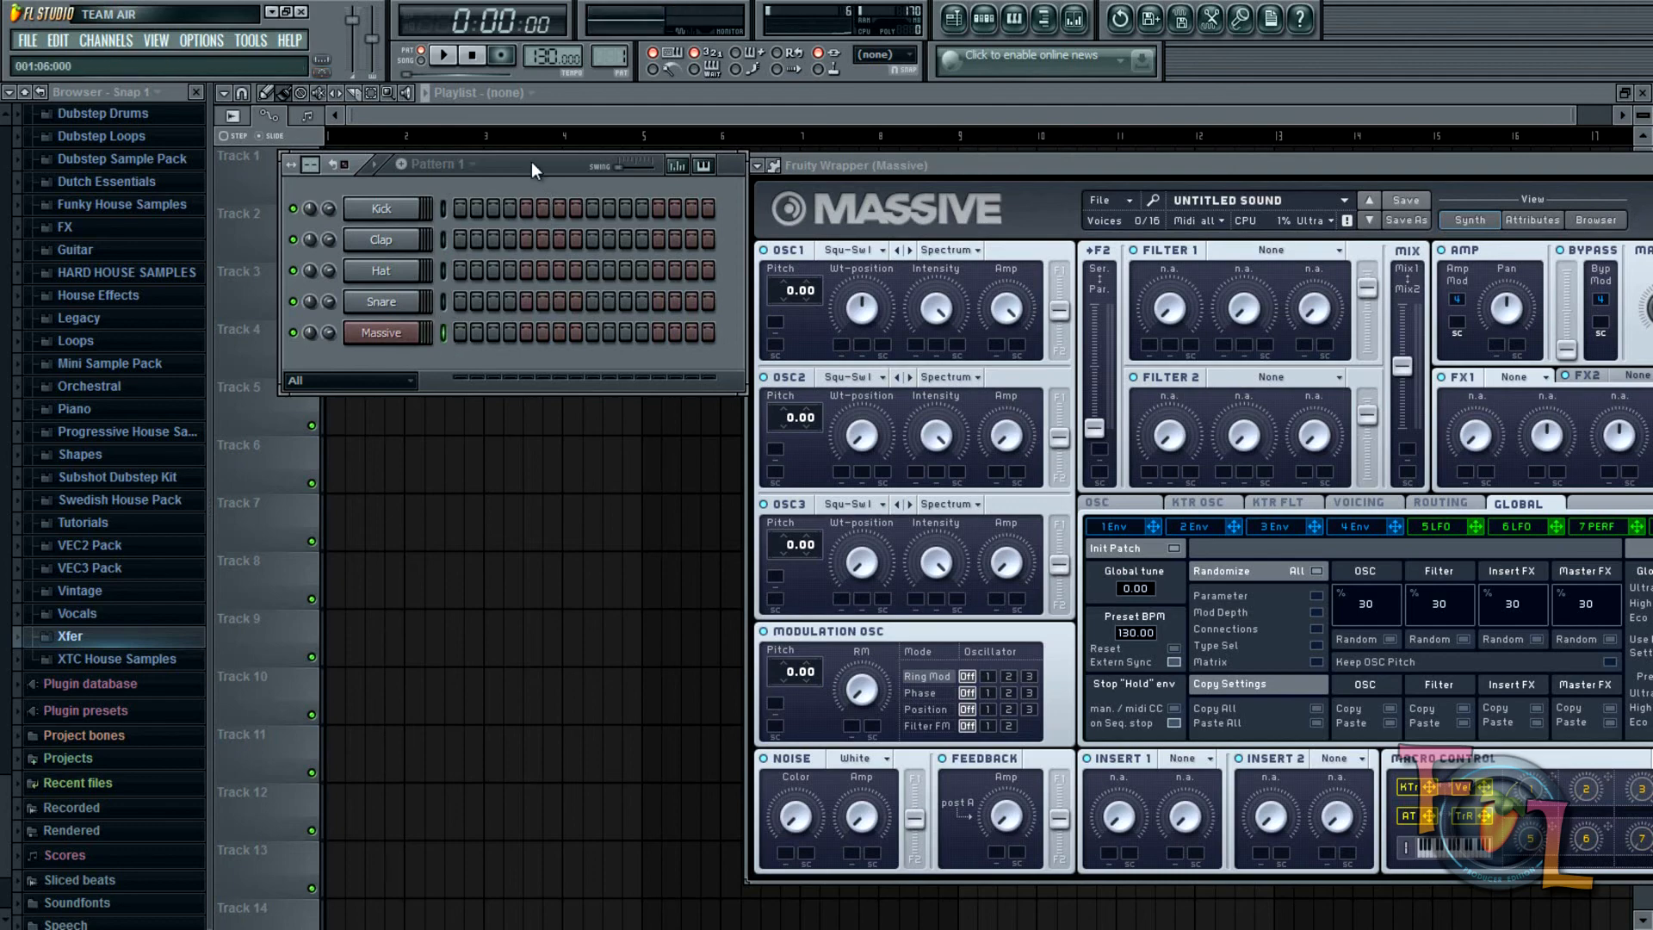
pyautogui.moveTo(532, 164); pyautogui.dragTo(579, 145)
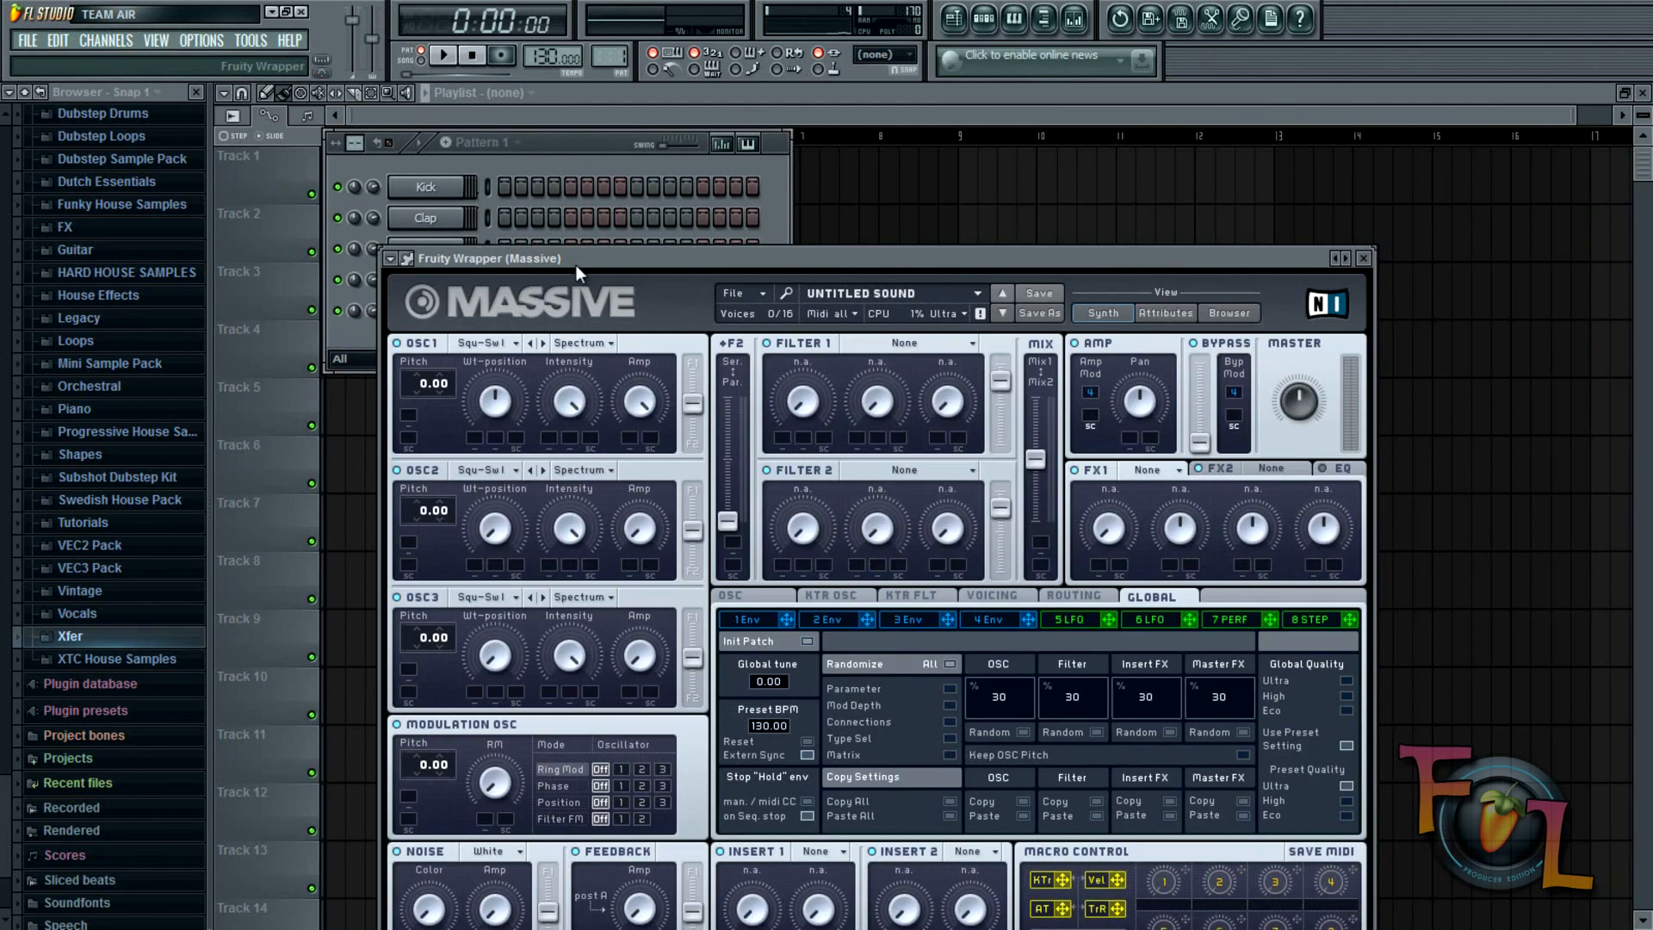
pyautogui.click(1361, 258)
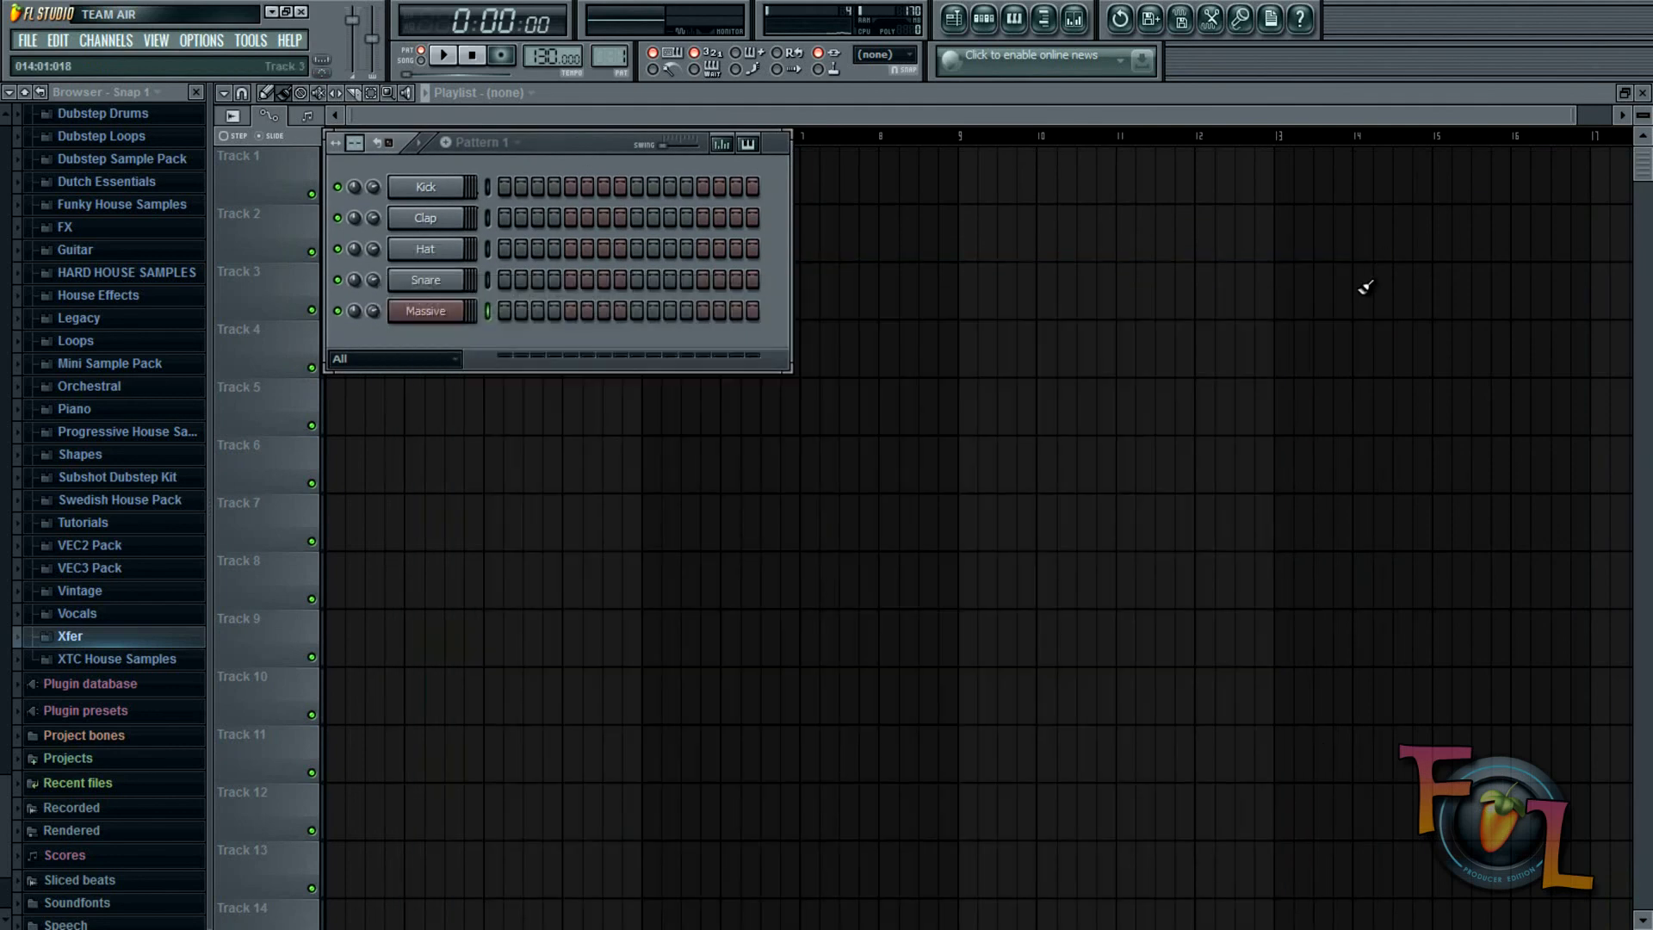